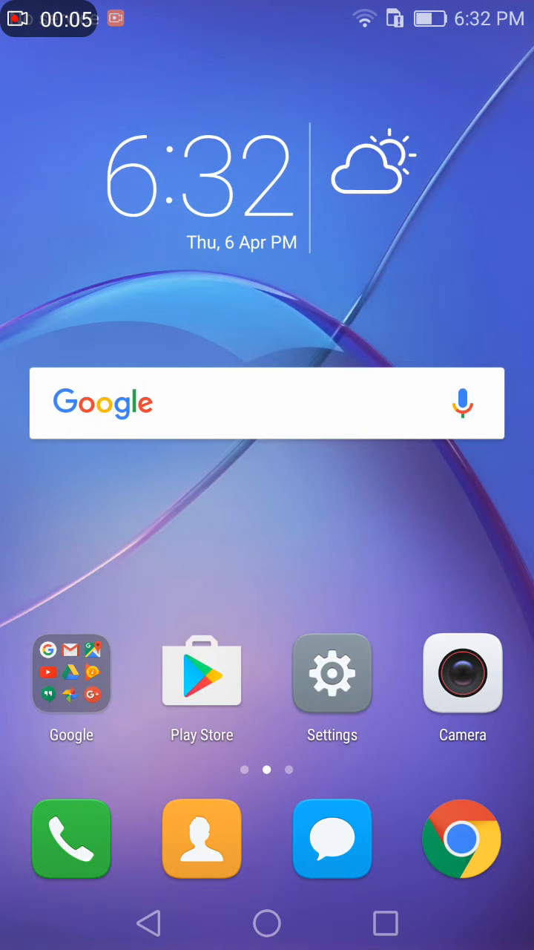
- Reveal the notification shade showing the screen recording in progress in HD mode
scroll("left", 3)
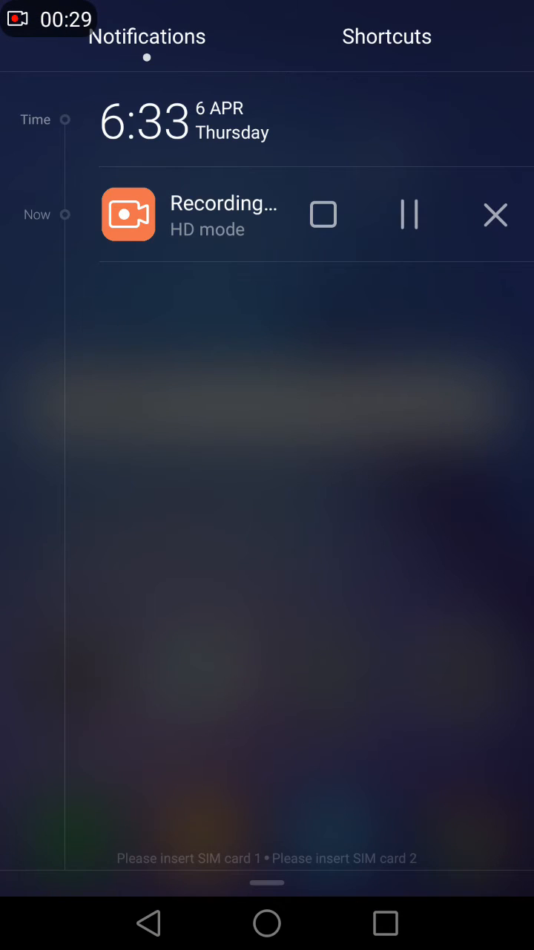
- Dismiss the notification shade and land back on the home screen
left_click(386, 36)
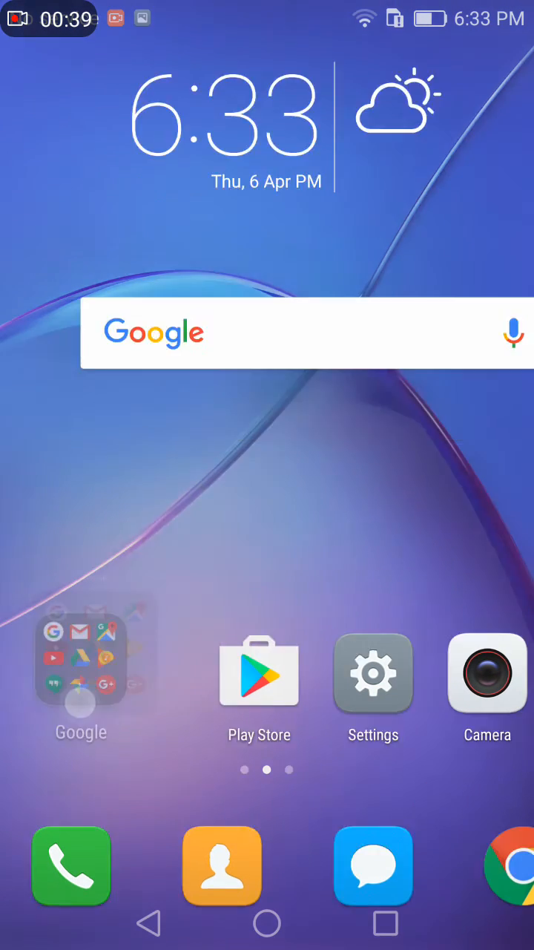
- Launch YouTube from the Google folder and browse its Home feed
left_click(81, 676)
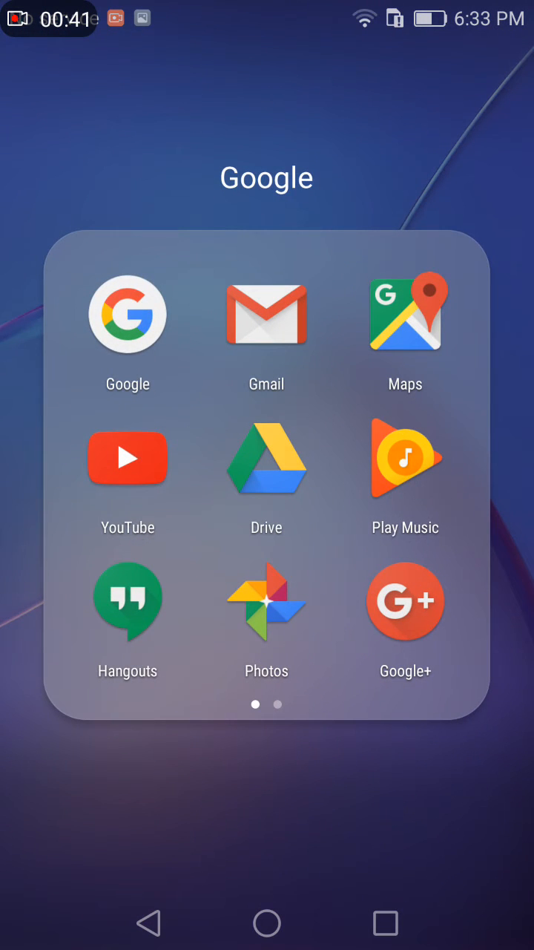
left_click(128, 459)
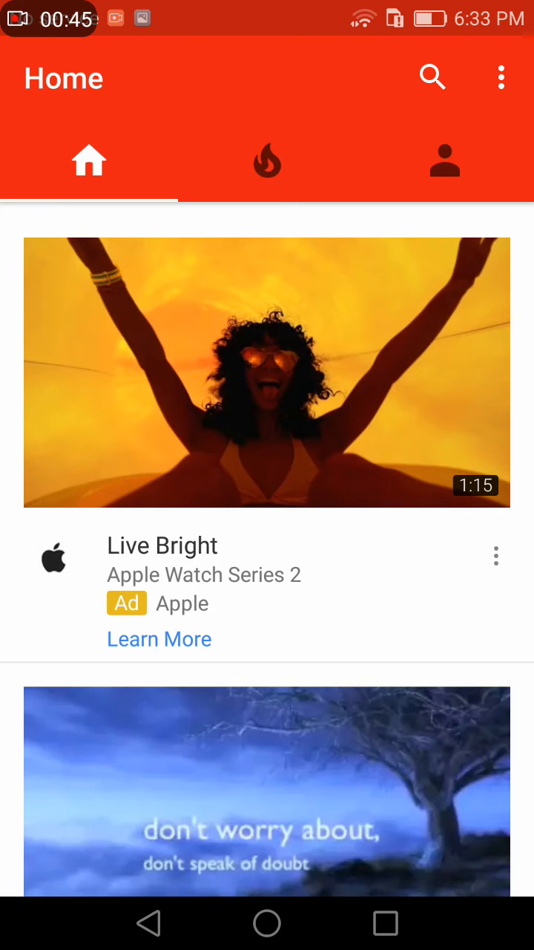
scroll("down", 3)
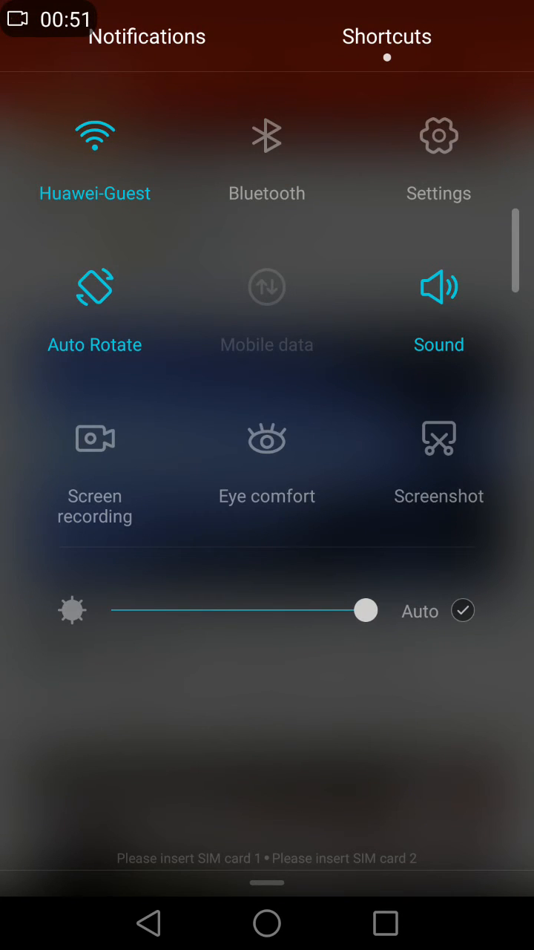
- Capture a scrolling screenshot of the YouTube feed via the Screenshot shortcut and check its notification
left_click(439, 438)
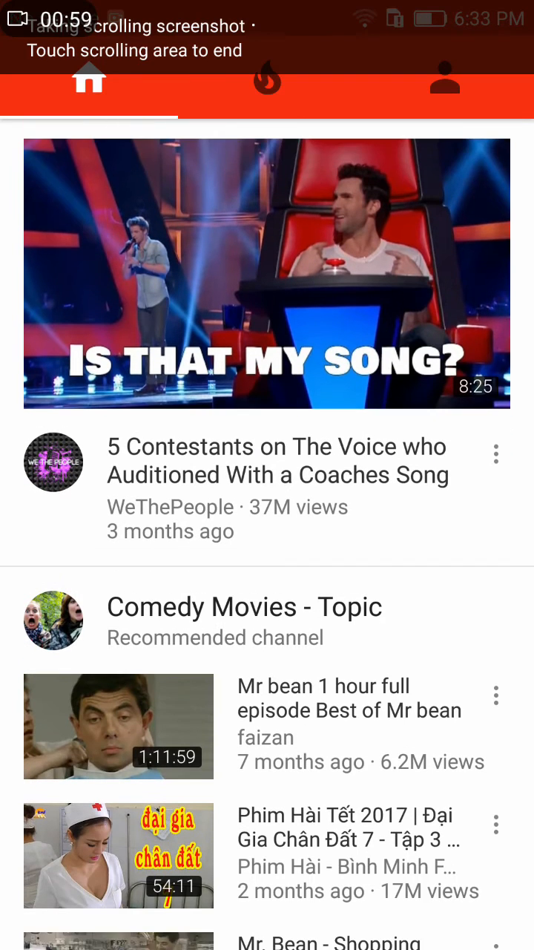
scroll("down", 3)
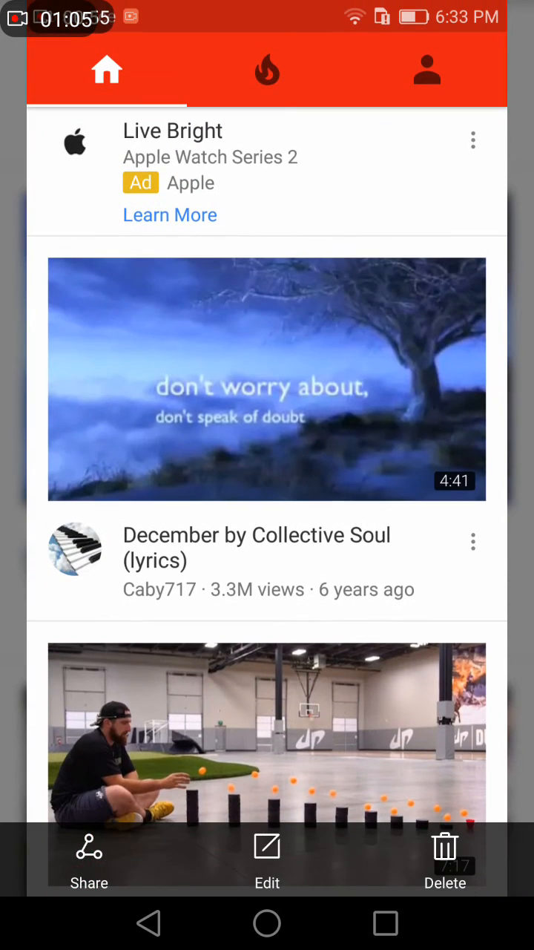
left_click(149, 923)
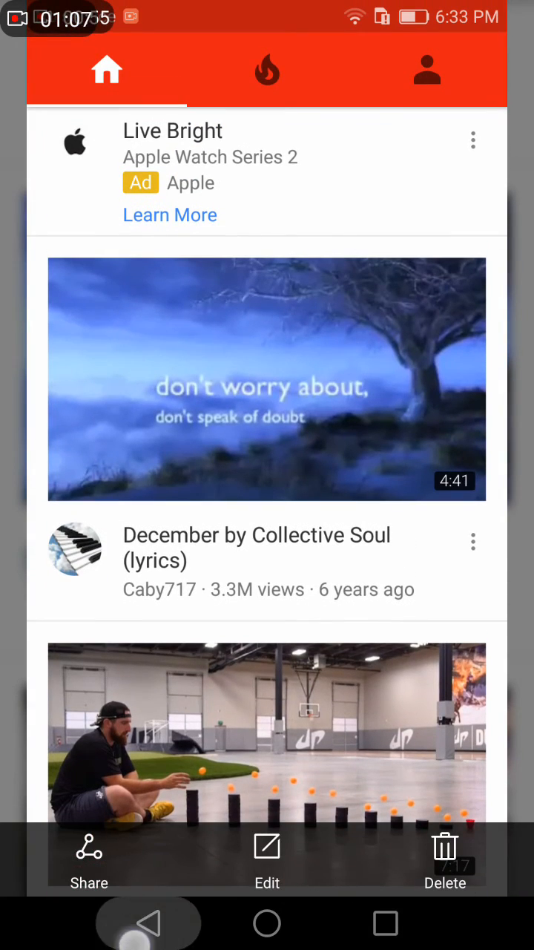
left_click_drag(267, 7, 267, 297)
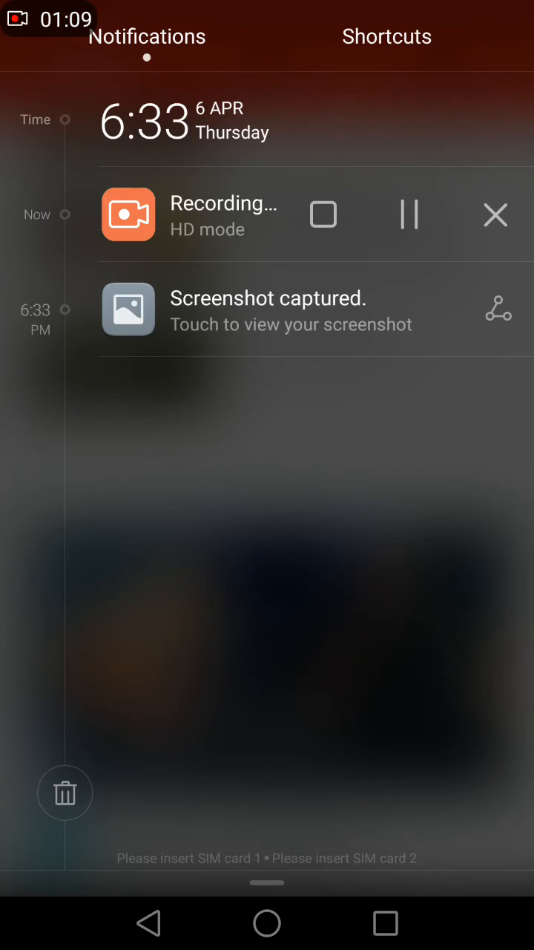
left_click(386, 36)
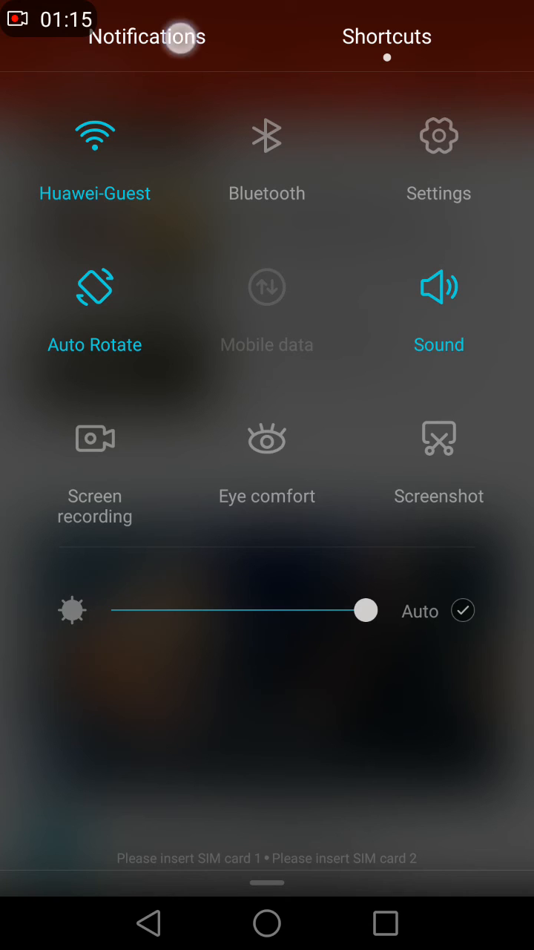
left_click(147, 36)
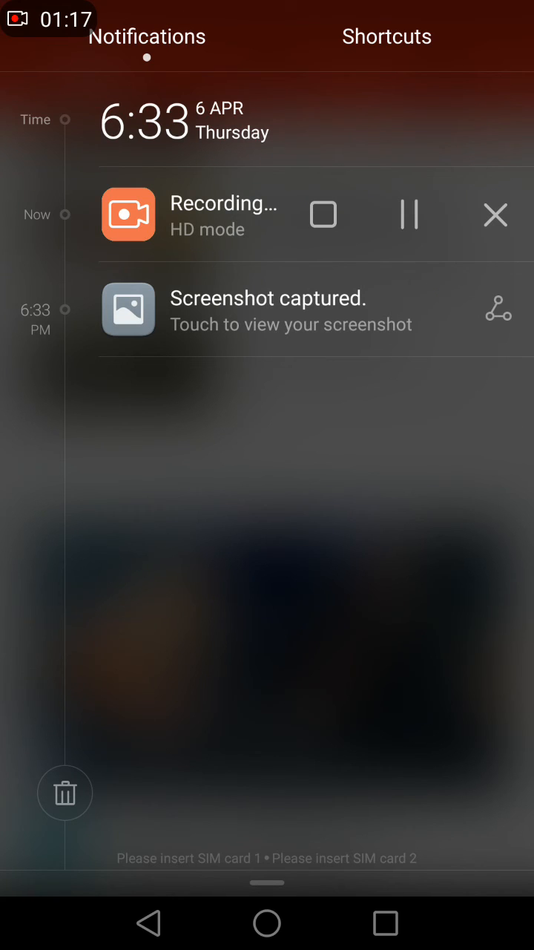